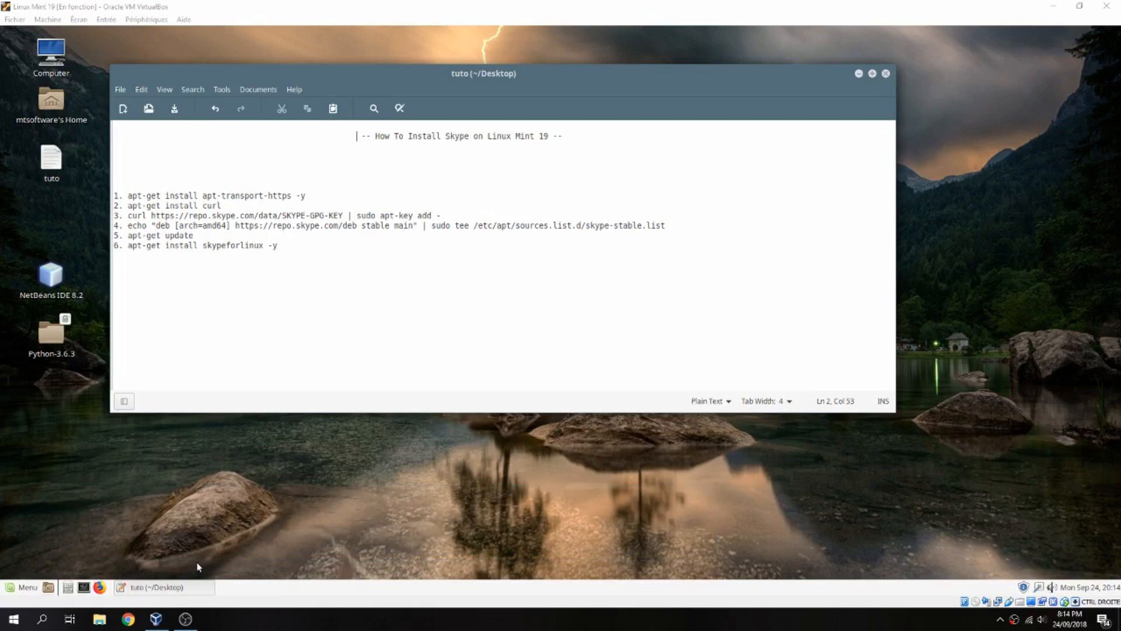
pyautogui.moveTo(88, 188)
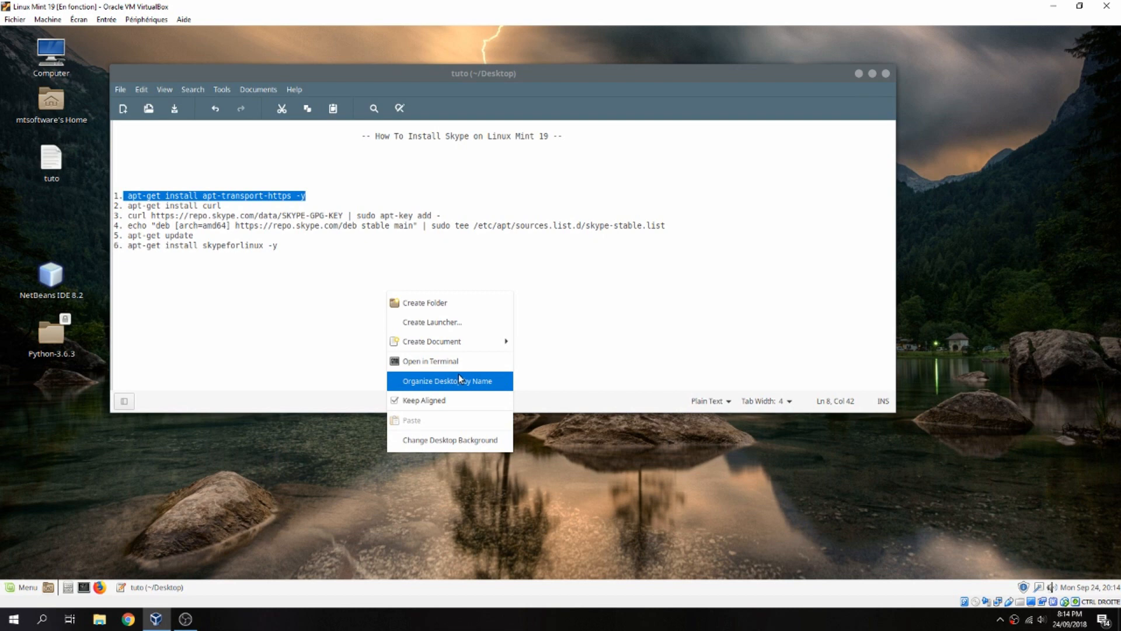
# Step: Open a terminal in the Desktop folder, install apt-transport-https, then start the sudo curl install
pyautogui.click(431, 360)
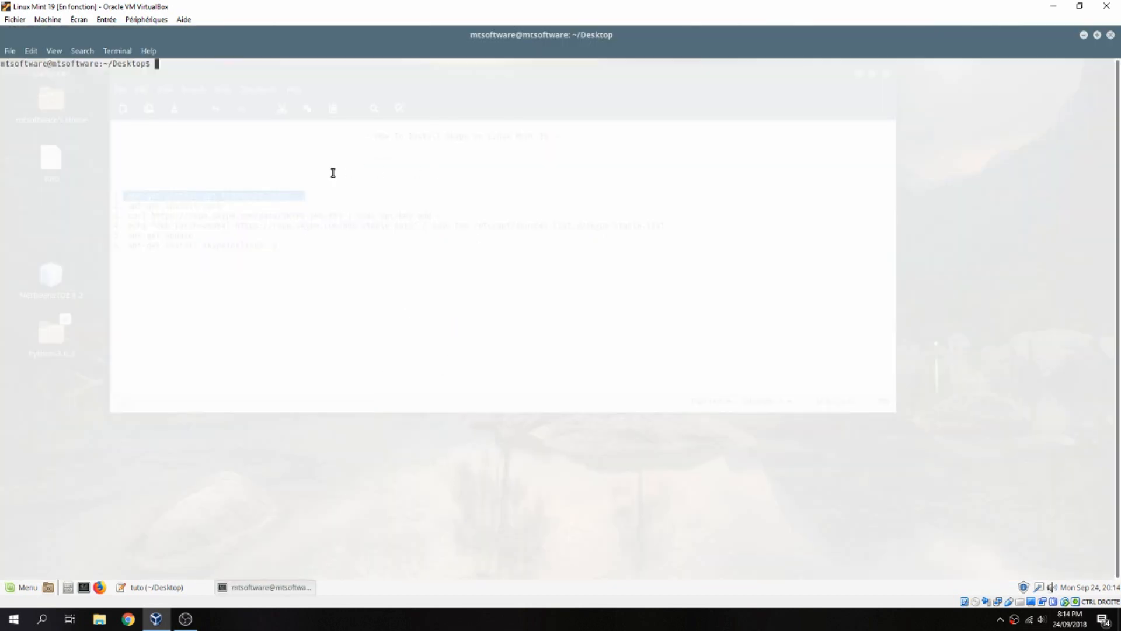
pyautogui.write('apt-get install apt-transport-https -y')
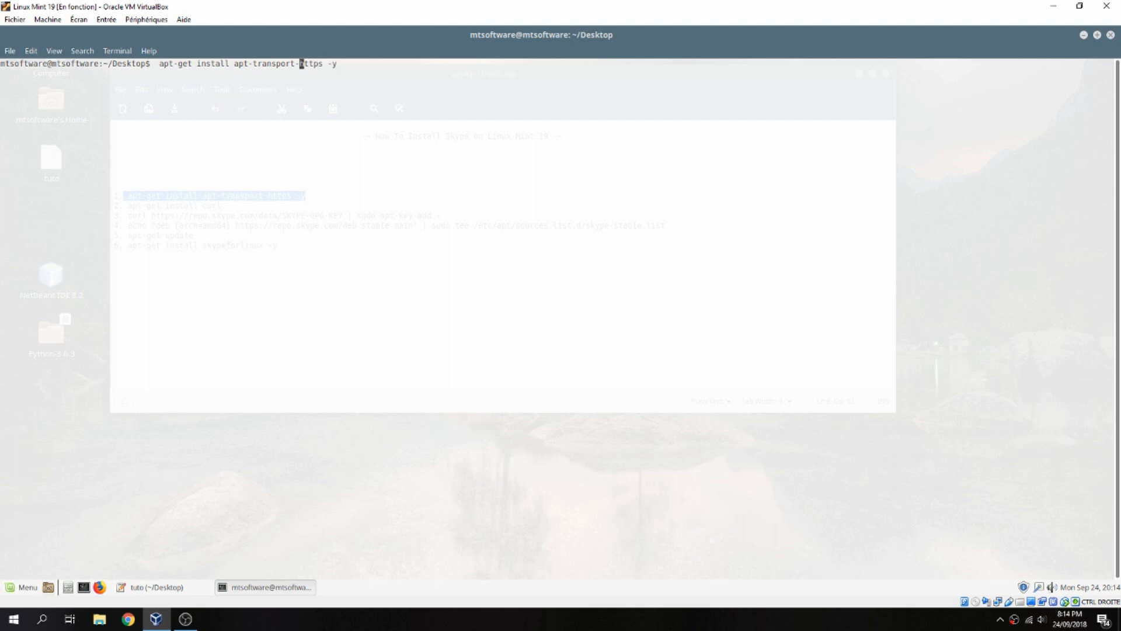
pyautogui.write('sudo')
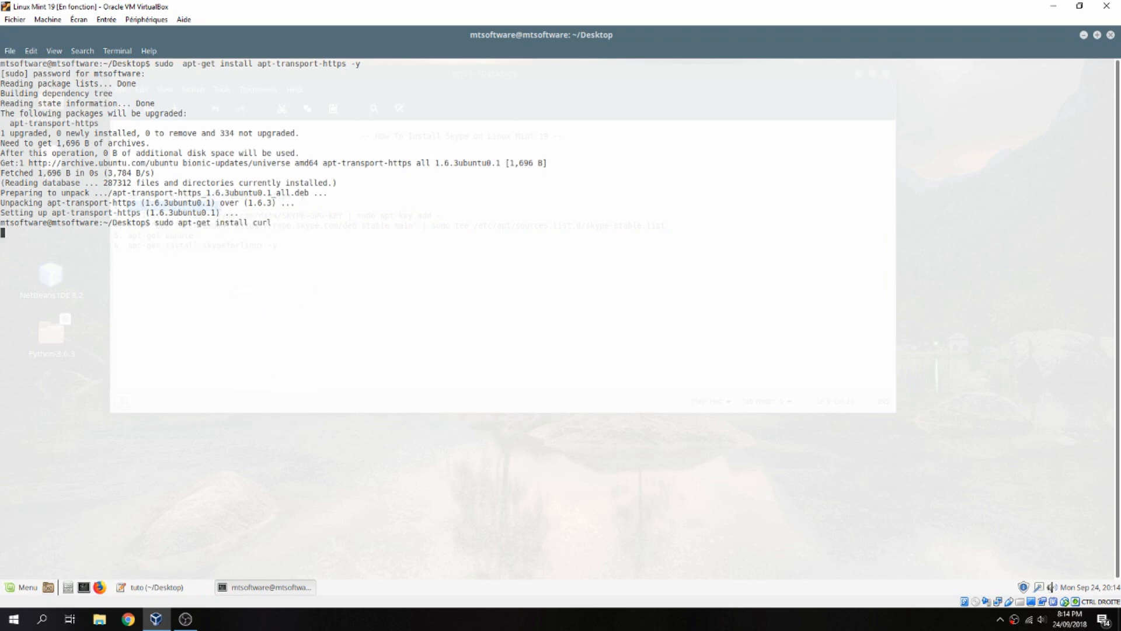
# Step: Confirm the curl installation with y
pyautogui.write('y')
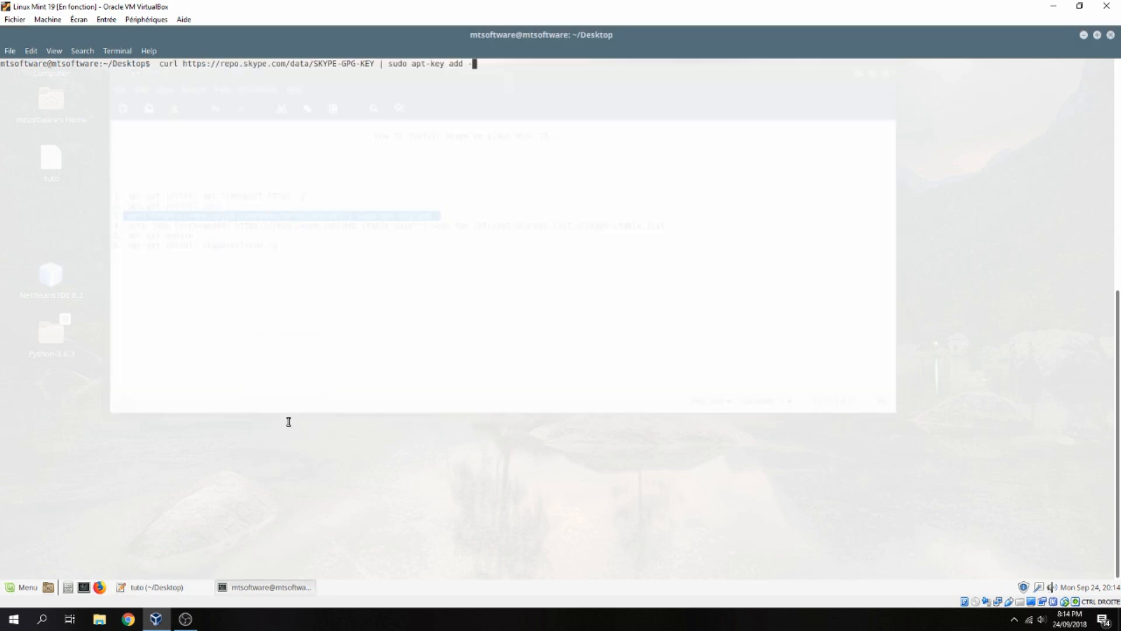
# Step: Add Skype's GPG signing key and write the skype-stable.list repository entry
pyautogui.press('Return')
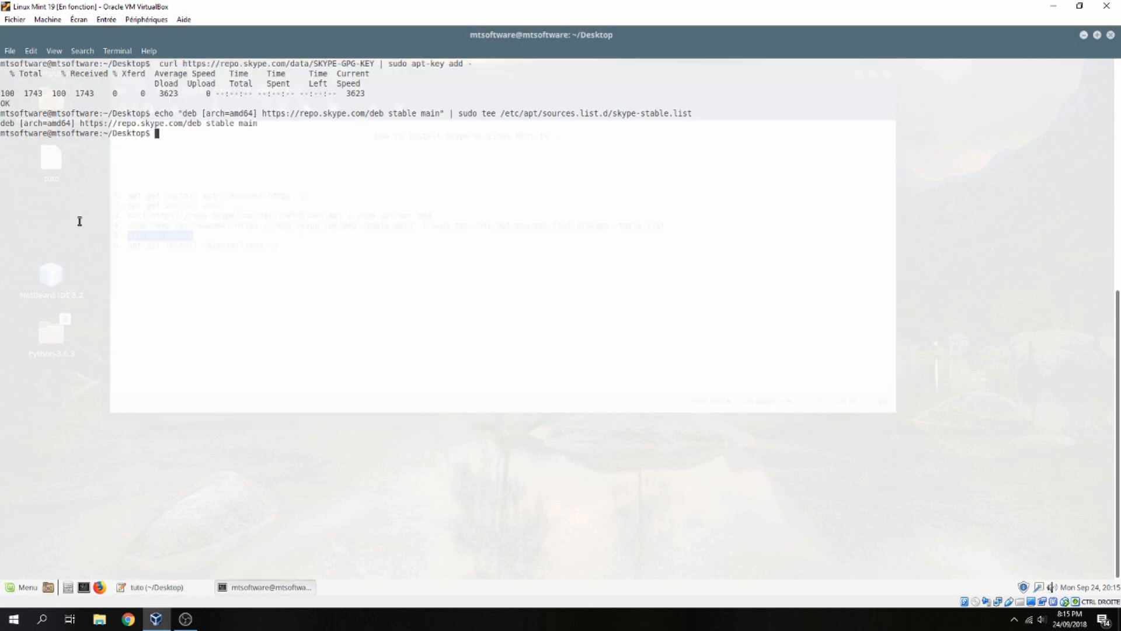
pyautogui.write('sudo')
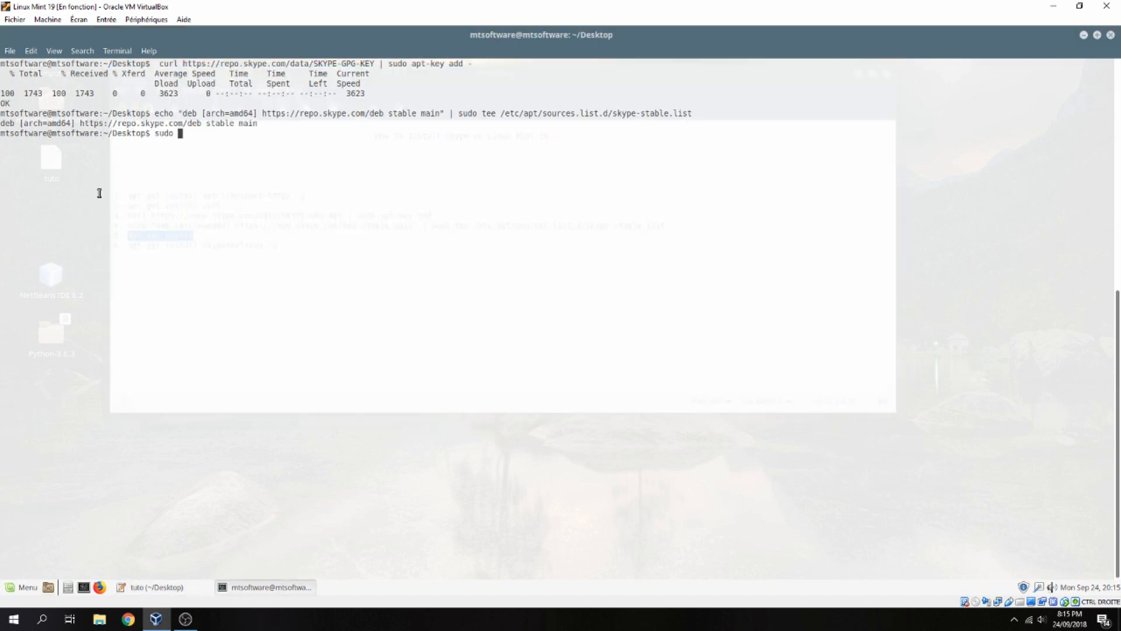
# Step: Run sudo apt-get update, then start entering the skypeforlinux install command
pyautogui.write('apt-get update')
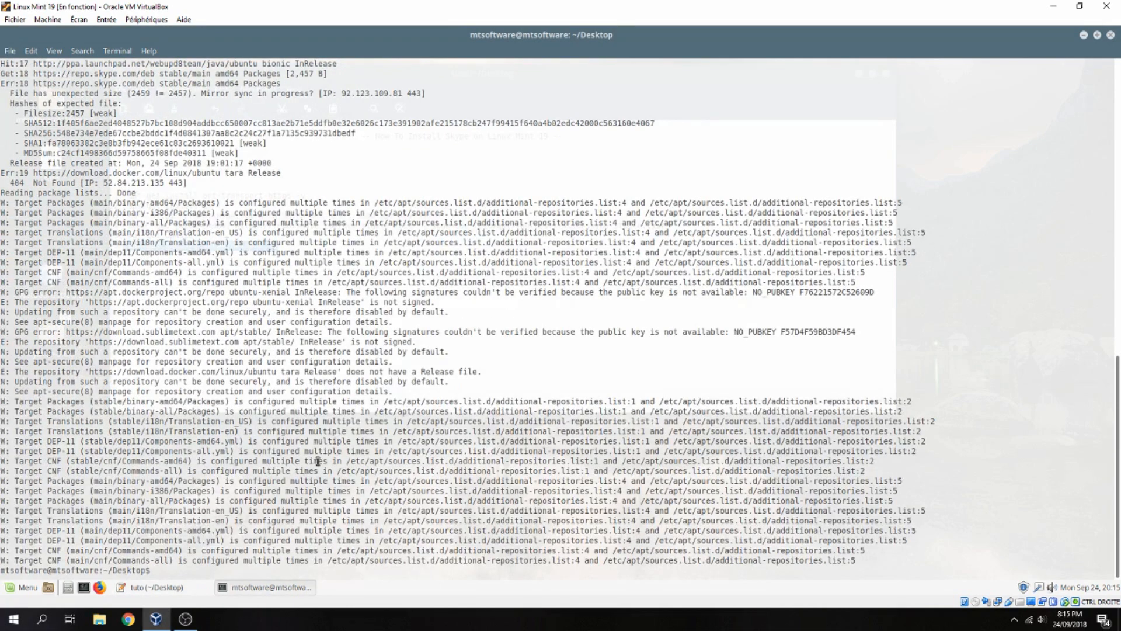
pyautogui.write('sud')
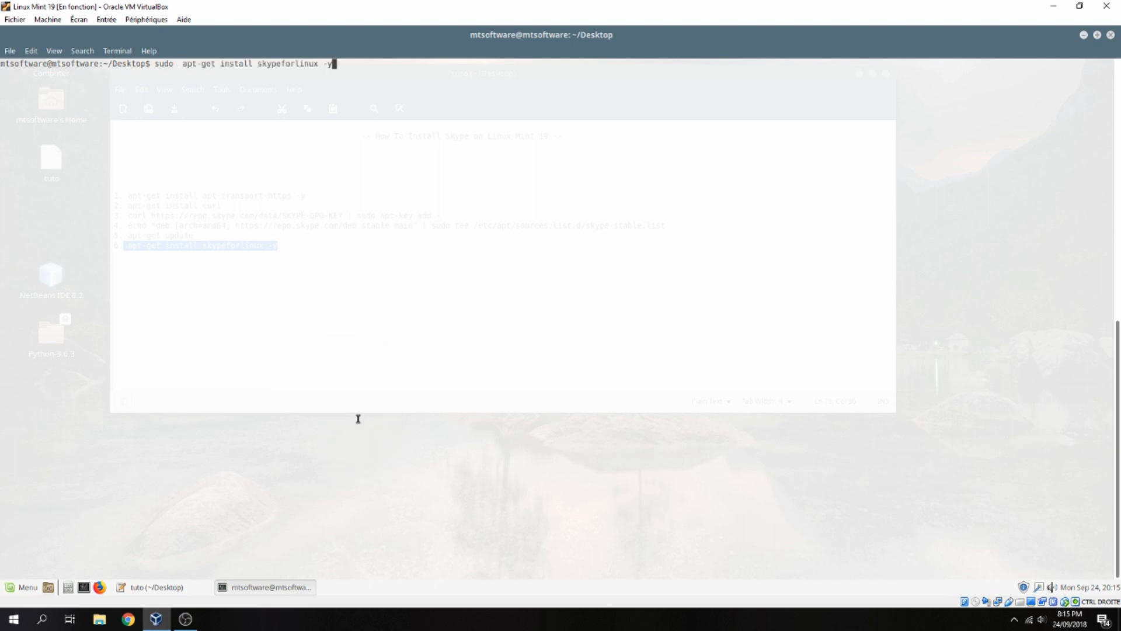
# Step: Install skypeforlinux 8.30.0.50 and close the terminal window
pyautogui.press('Return')
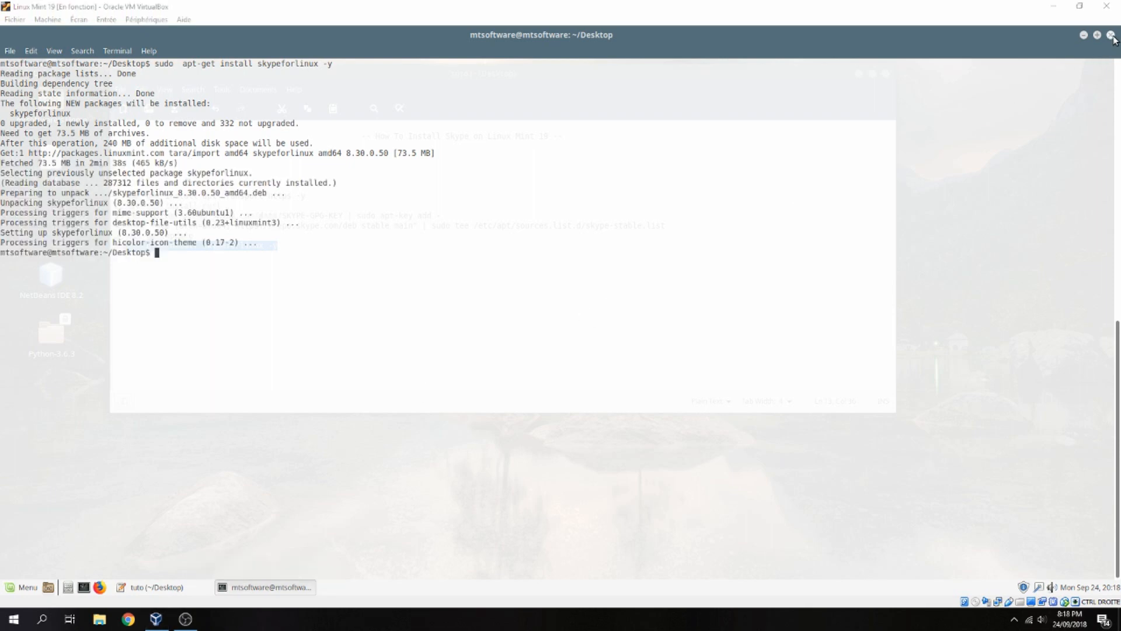
pyautogui.click(23, 586)
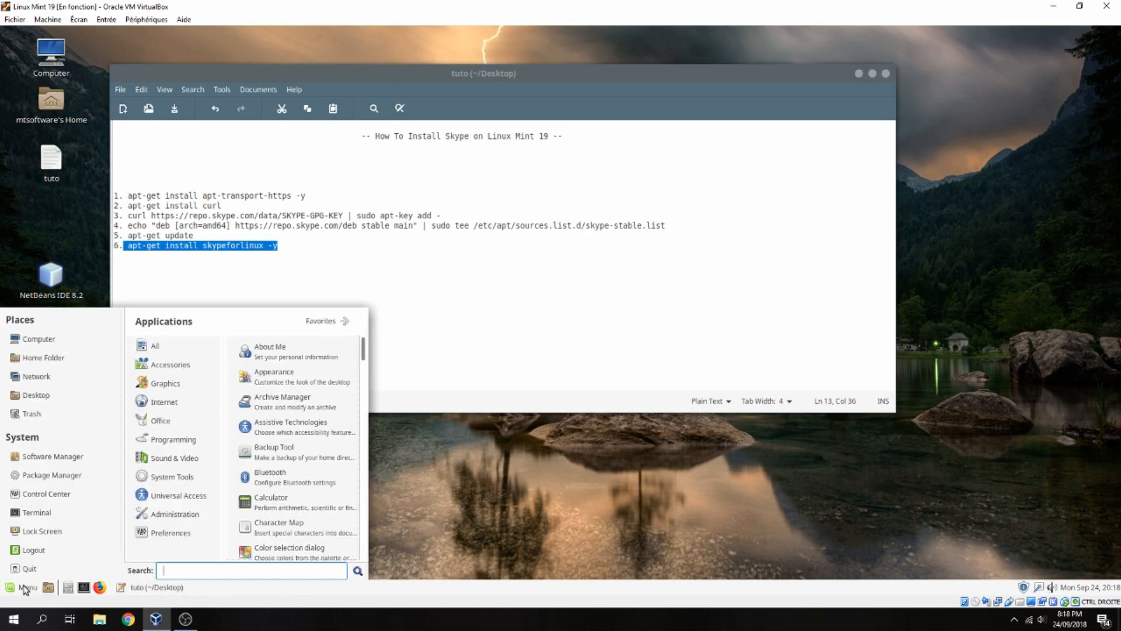
# Step: Search 'sk' in the Mint Menu and launch Skype
pyautogui.write('sk')
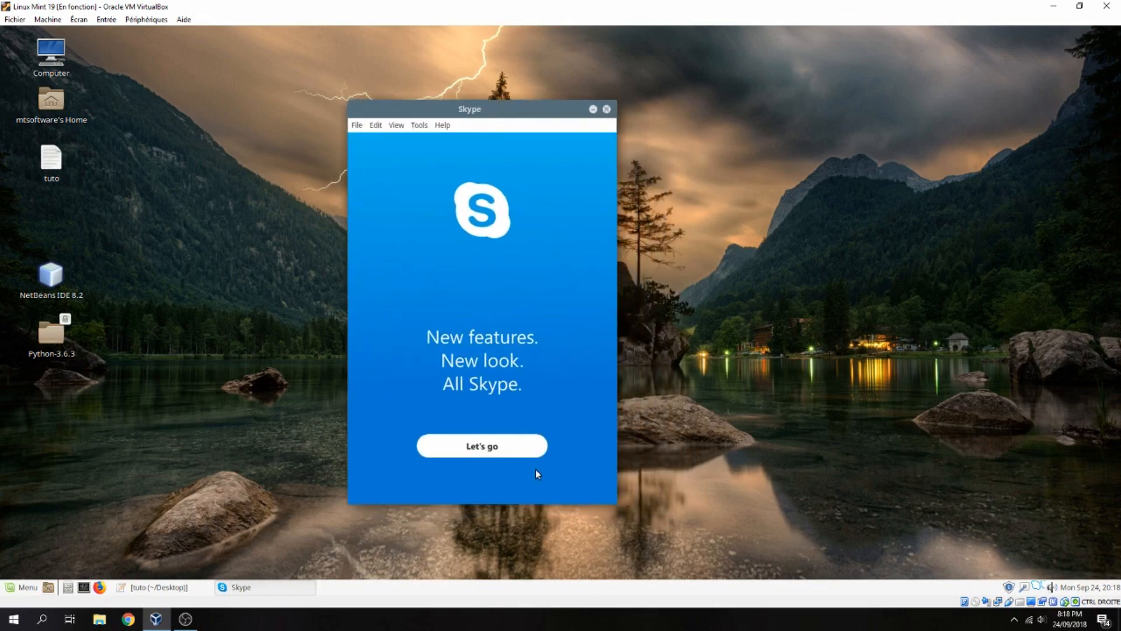
# Step: Click through Skype's intro screen and choose to sign in
pyautogui.click(482, 446)
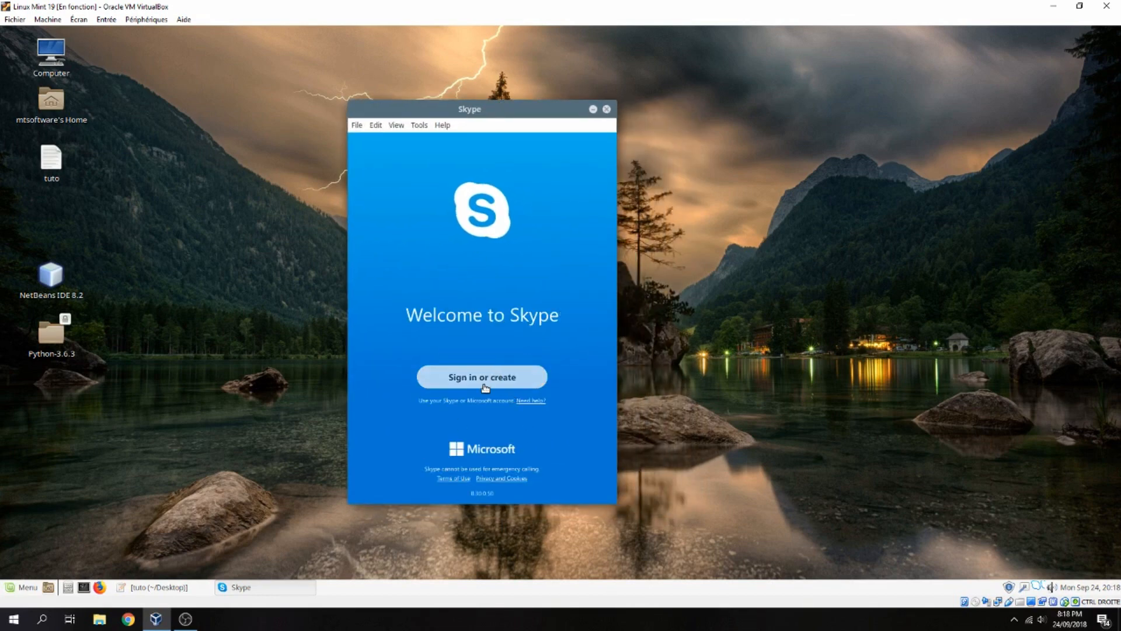
pyautogui.click(481, 377)
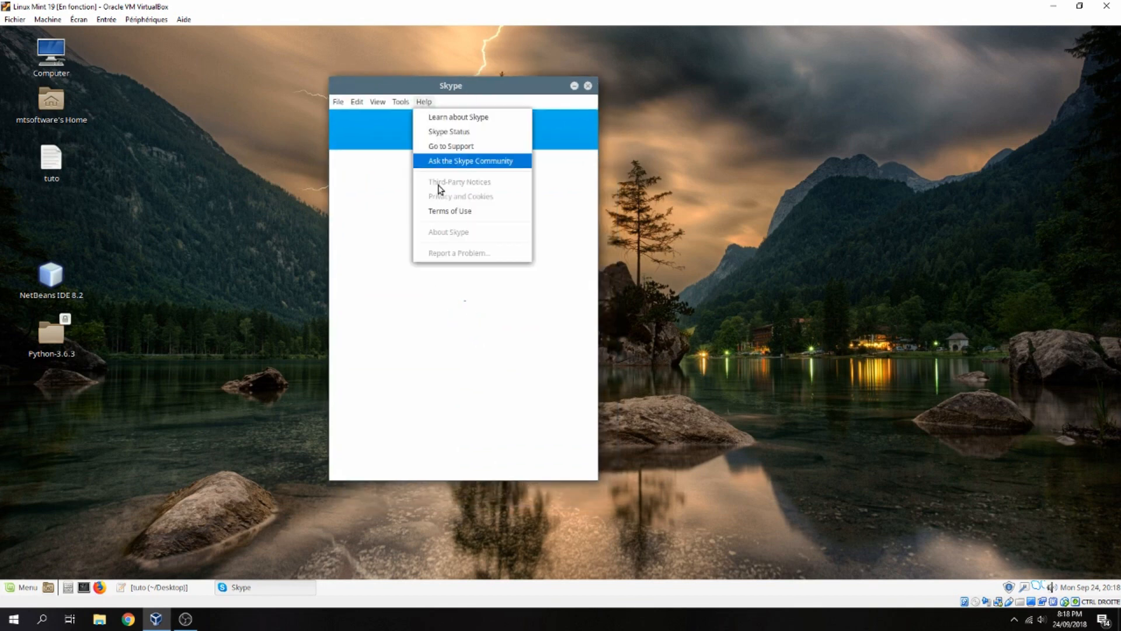
pyautogui.moveTo(506, 94)
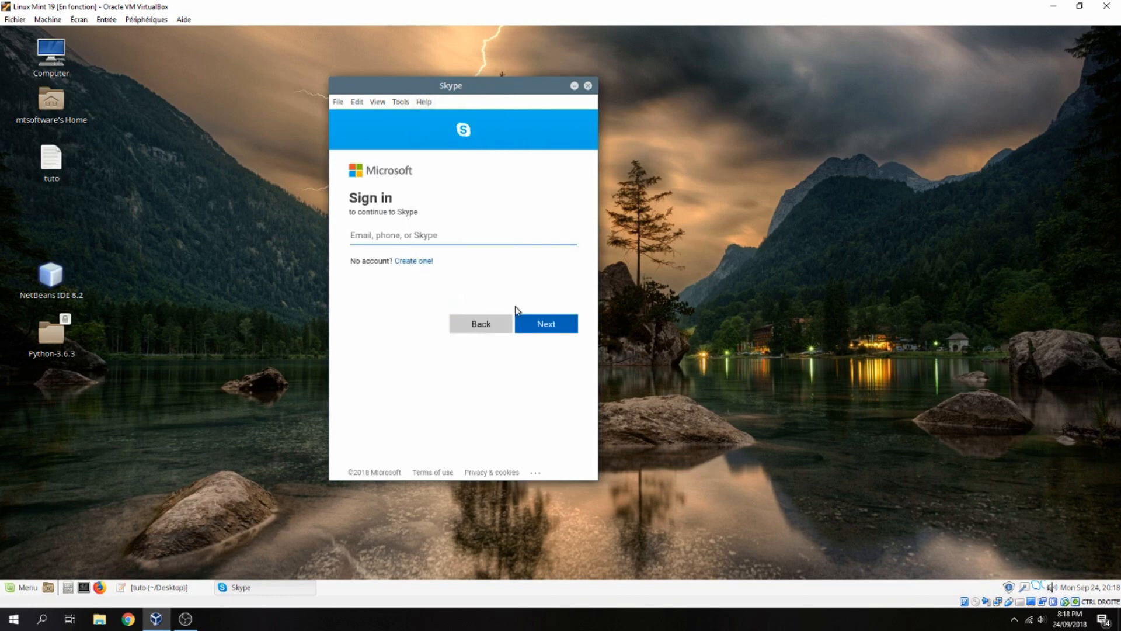
pyautogui.moveTo(597, 323)
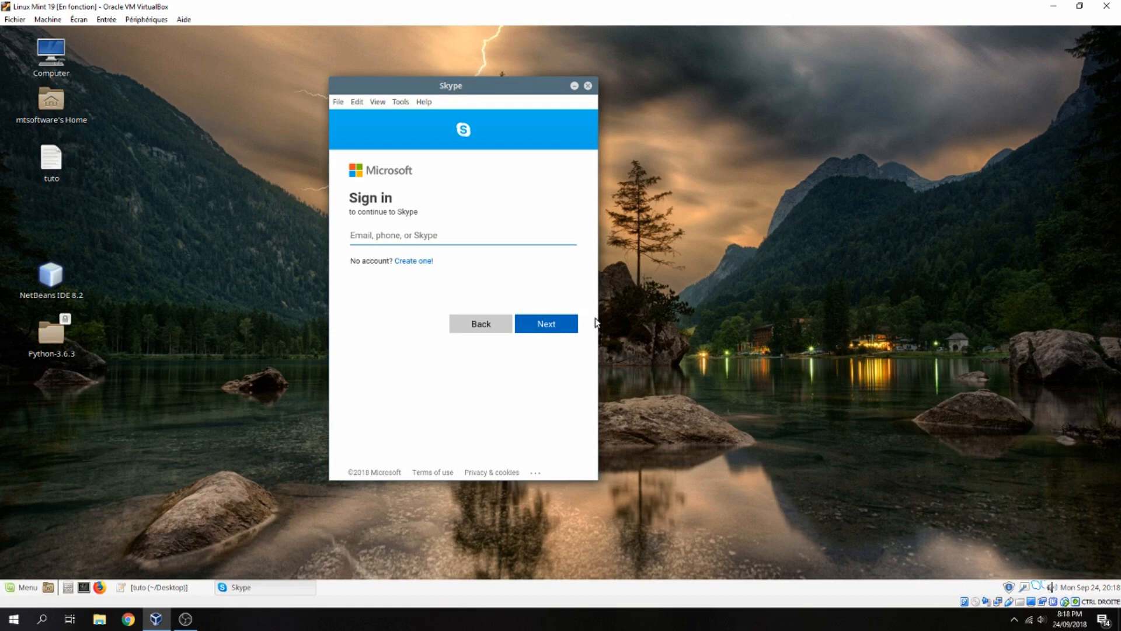
pyautogui.moveTo(616, 340)
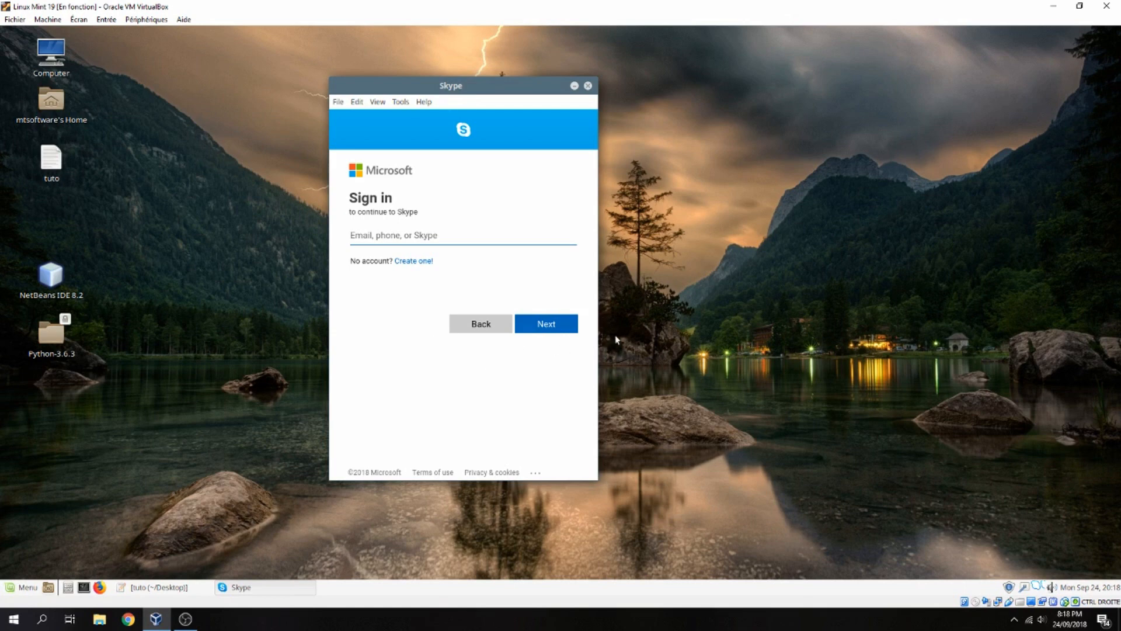
pyautogui.moveTo(554, 415)
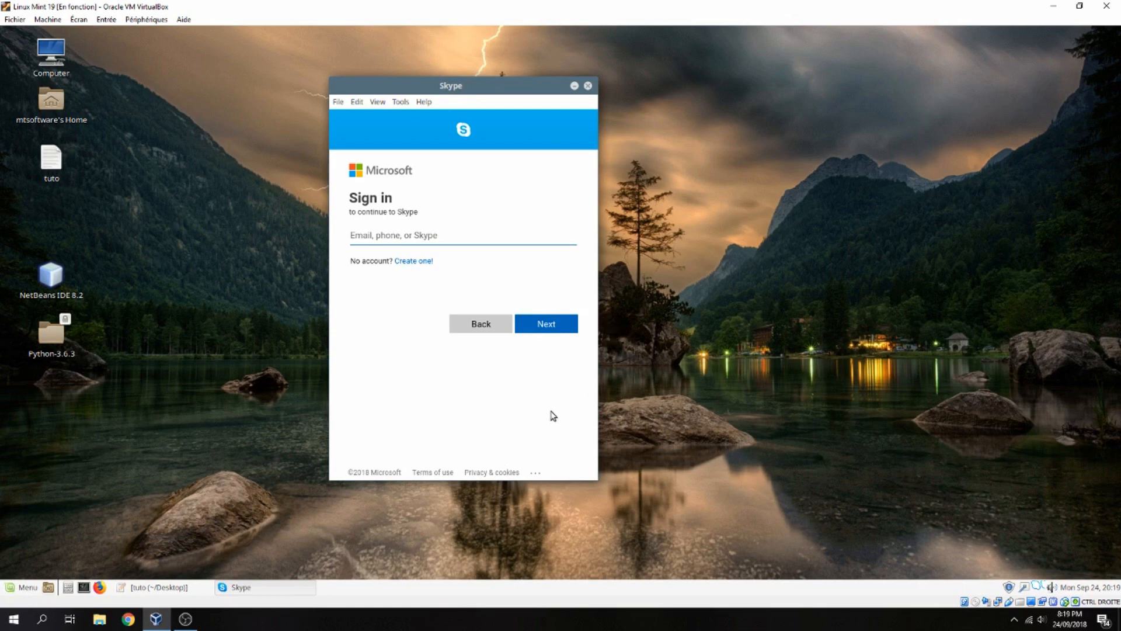